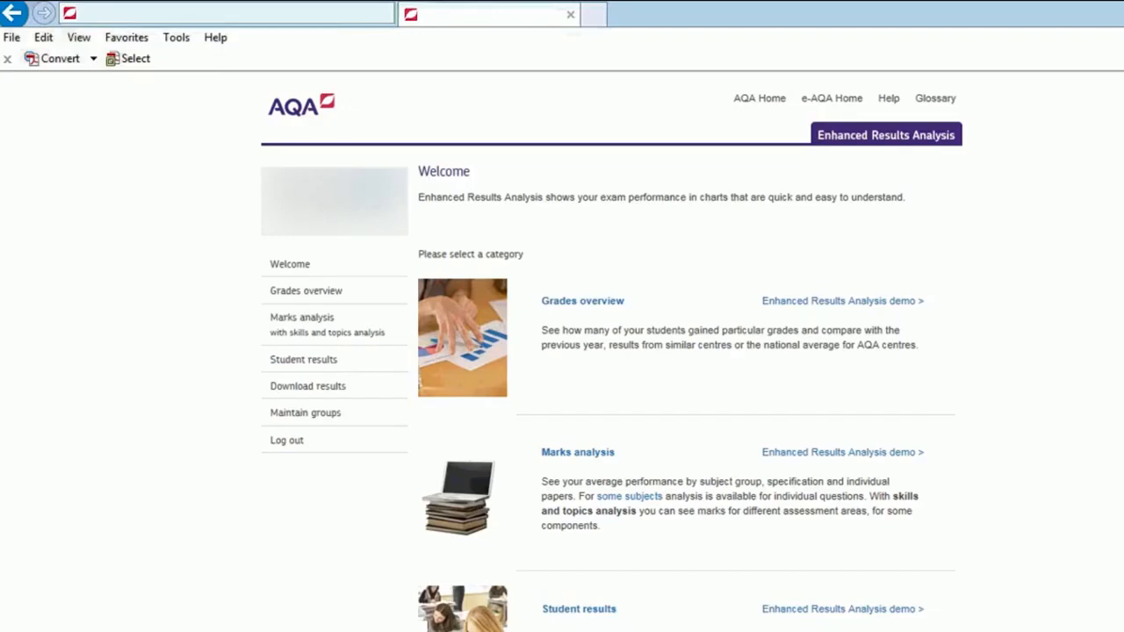
# Step: Go to the Grades overview search, preset to GCSE and Summer 2016
pyautogui.click(306, 292)
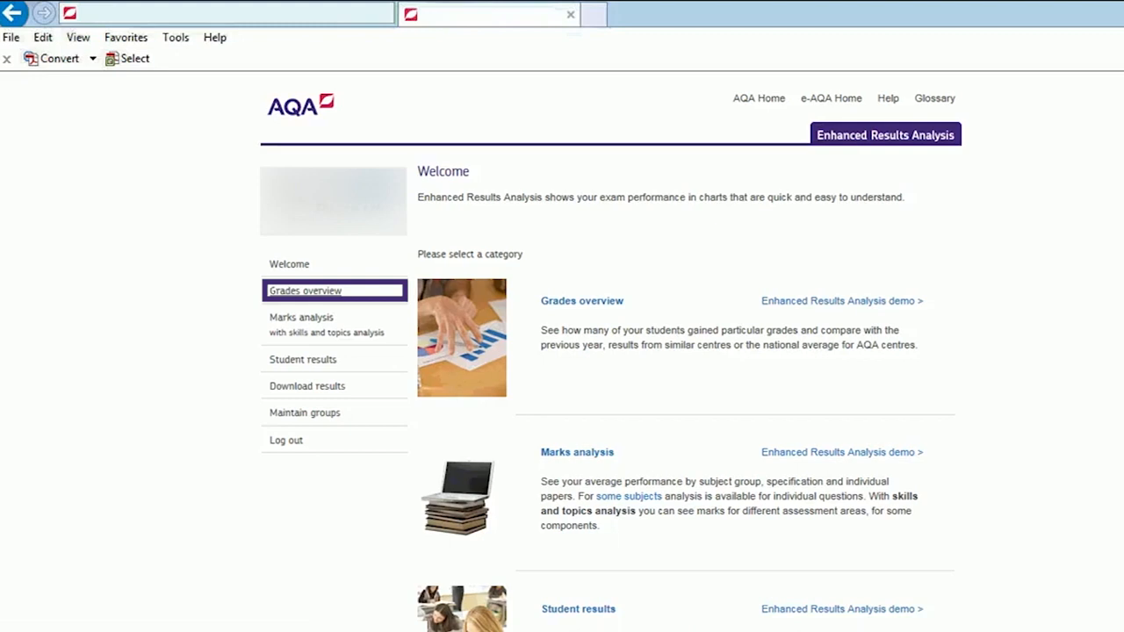
pyautogui.click(306, 292)
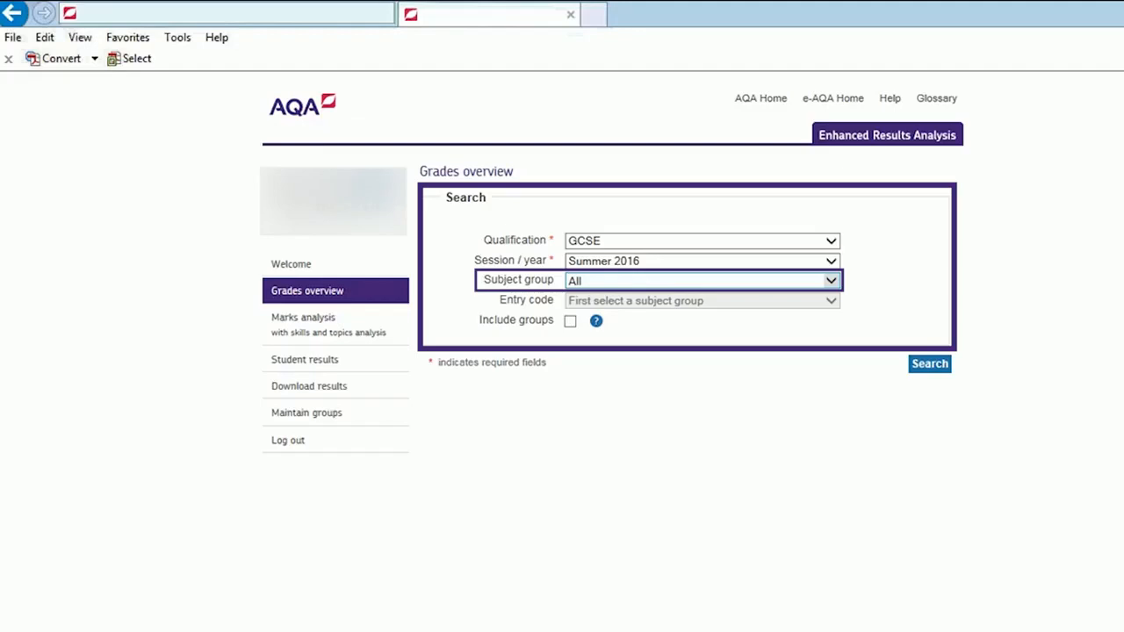
# Step: Choose HISTORY as the subject group, leaving entry code at all
pyautogui.click(829, 279)
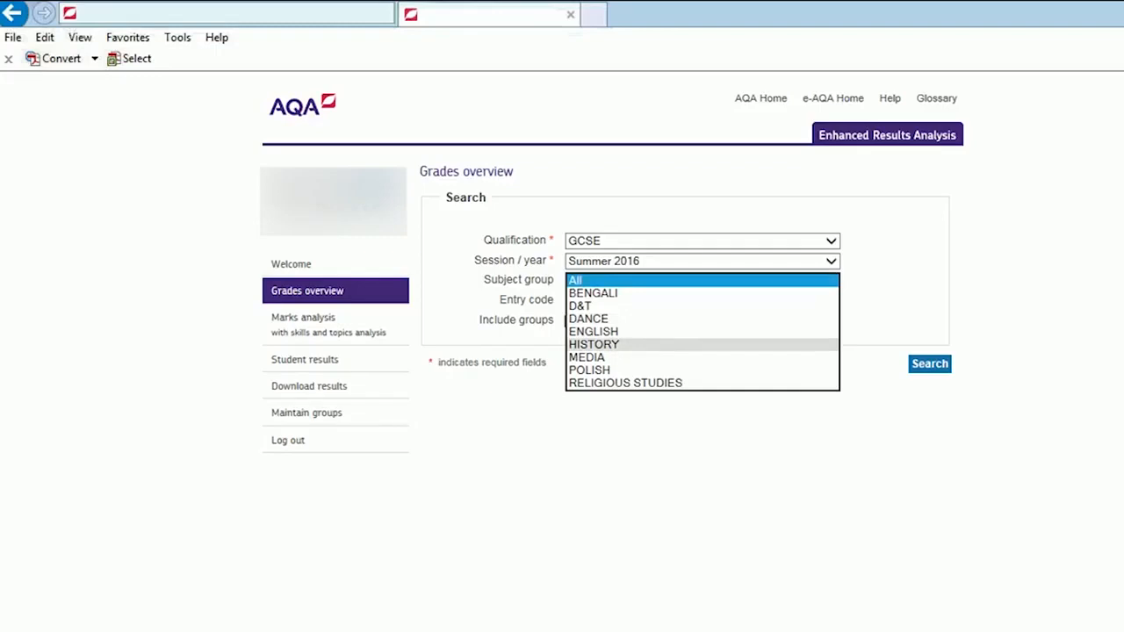
pyautogui.click(593, 342)
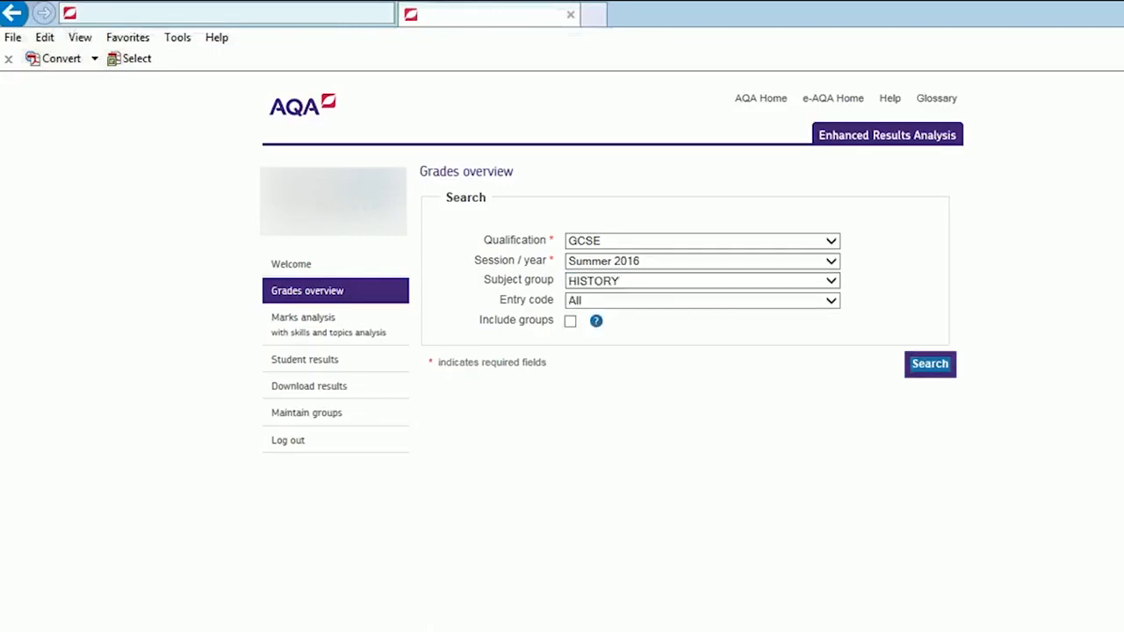
# Step: Run the search and review the A*-A, A*-C and A*-G comparison charts
pyautogui.click(929, 363)
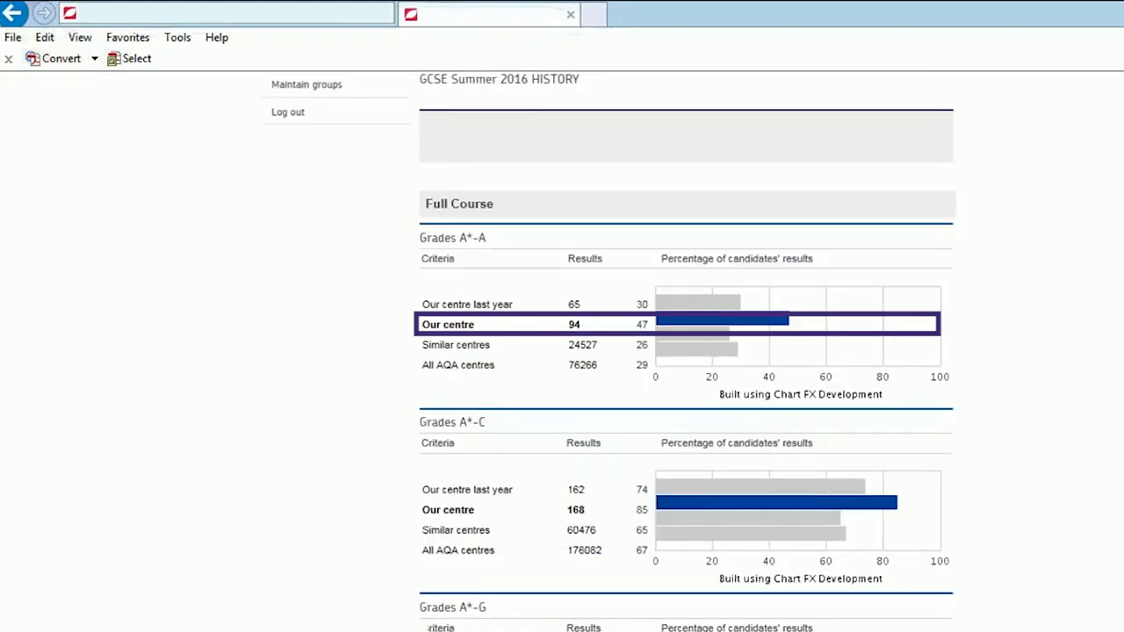
pyautogui.scroll(-3)
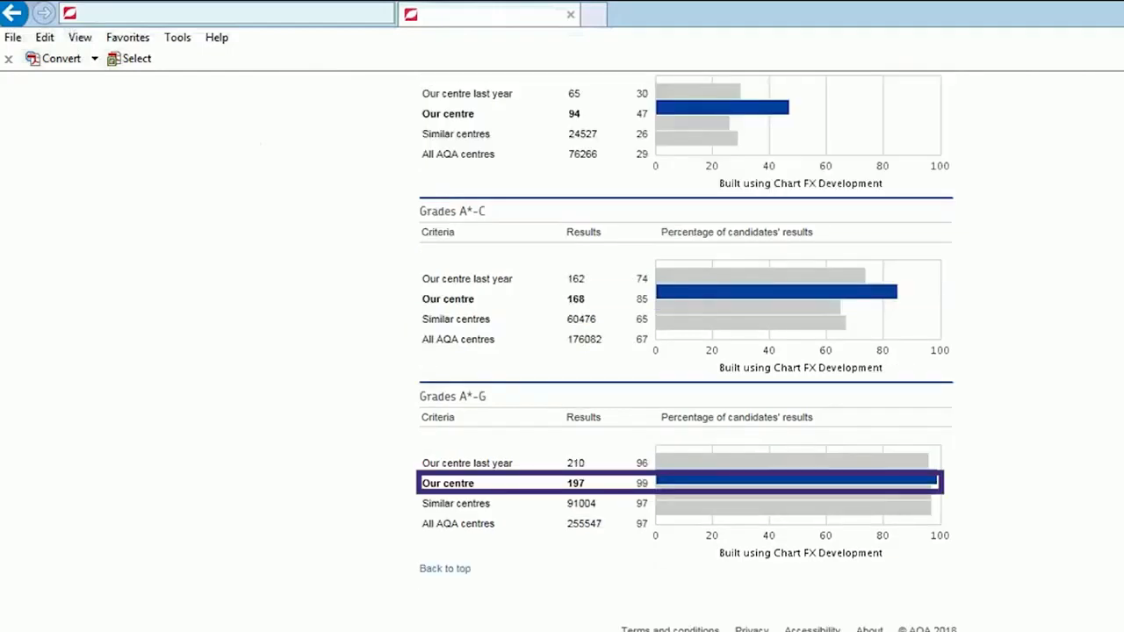